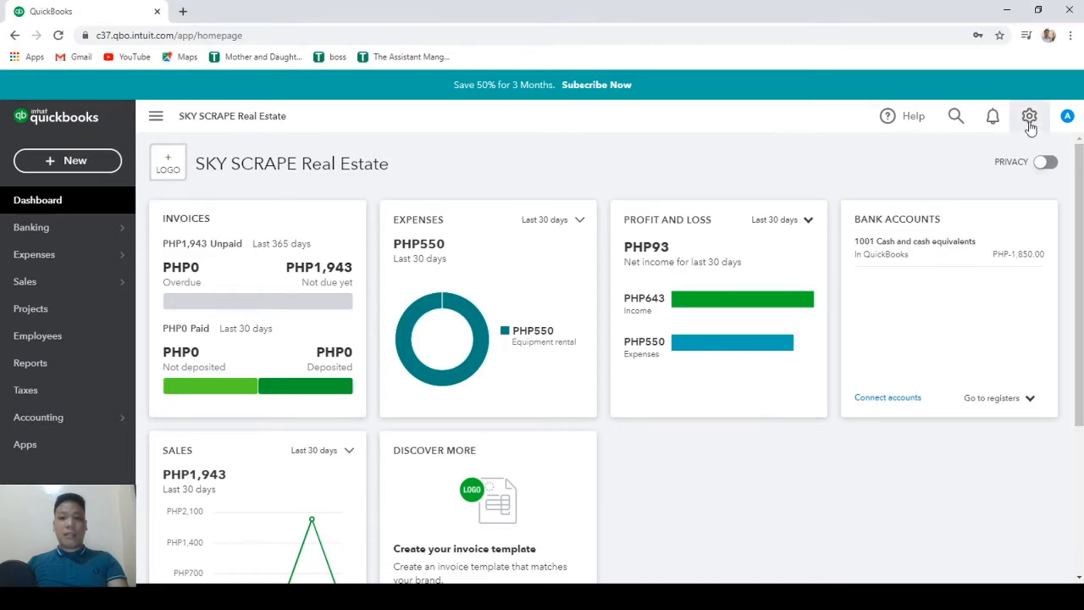
- Switch on Track locations under Advanced > Categories, save, and close settings back to the dashboard
{"action": "left_click", "coordinate": [1029, 116]}
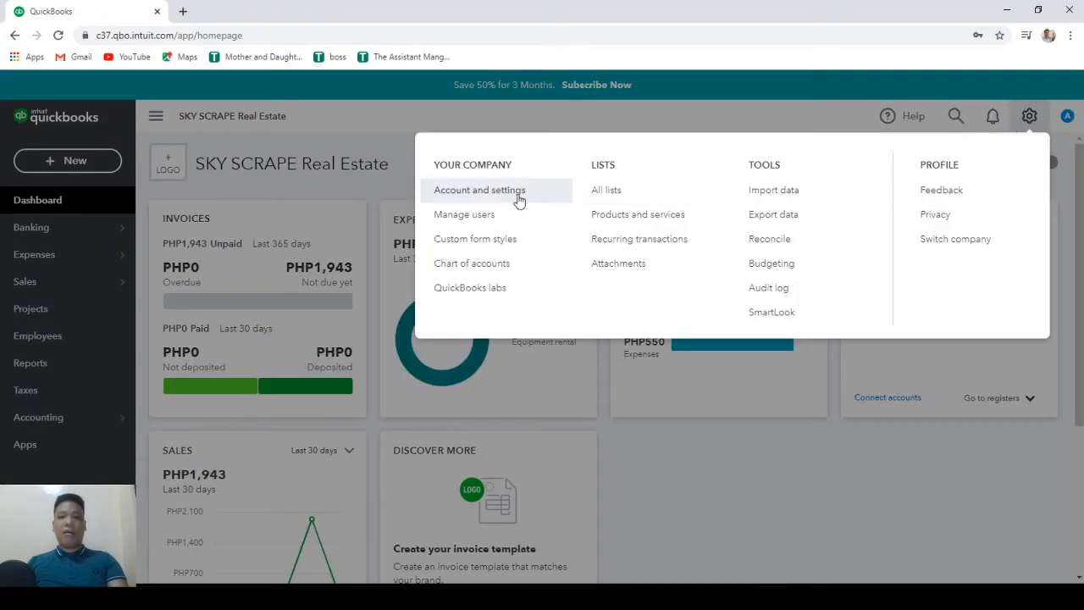
{"action": "left_click", "coordinate": [479, 190]}
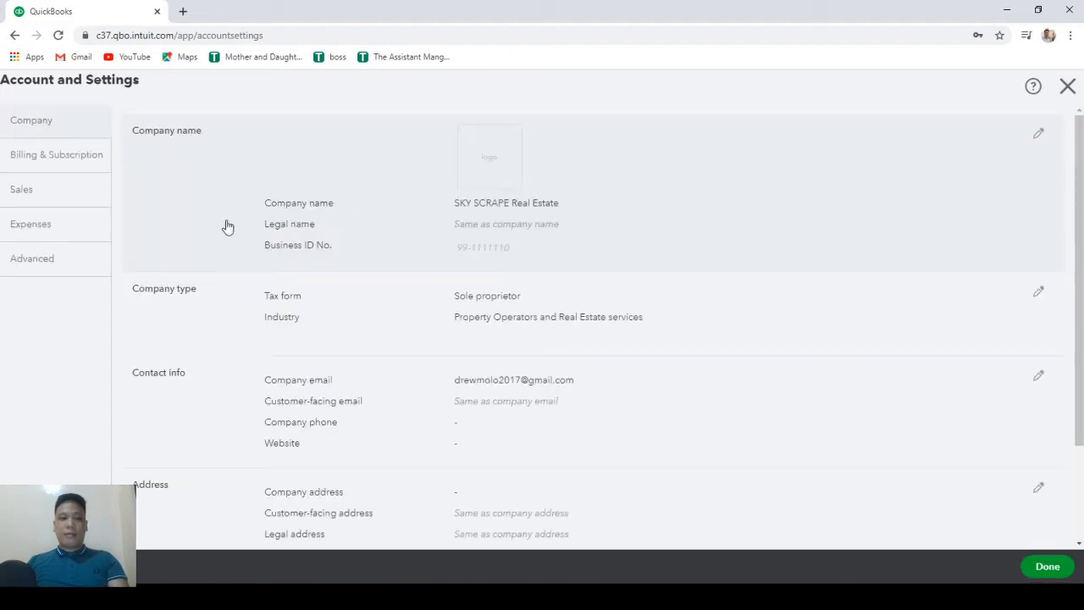
{"action": "left_click", "coordinate": [32, 258]}
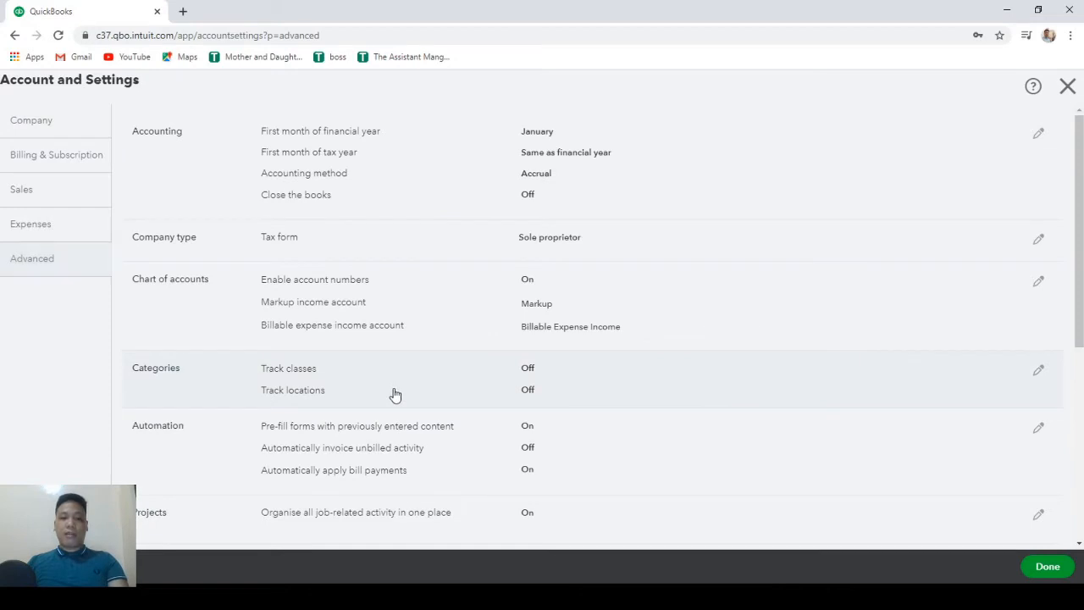
{"action": "left_click", "coordinate": [1038, 369]}
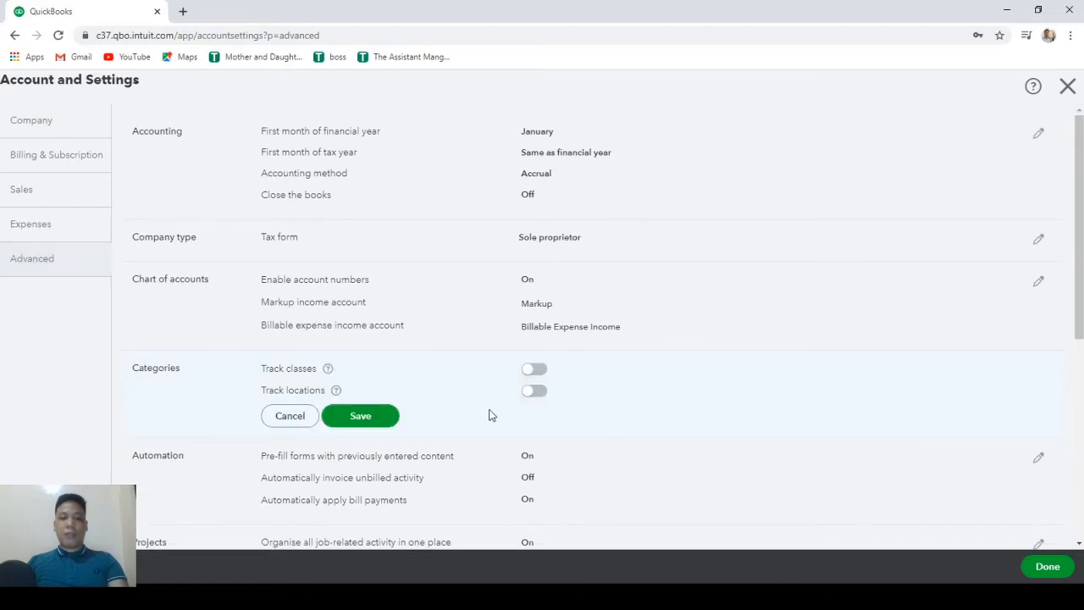
{"action": "left_click", "coordinate": [534, 389]}
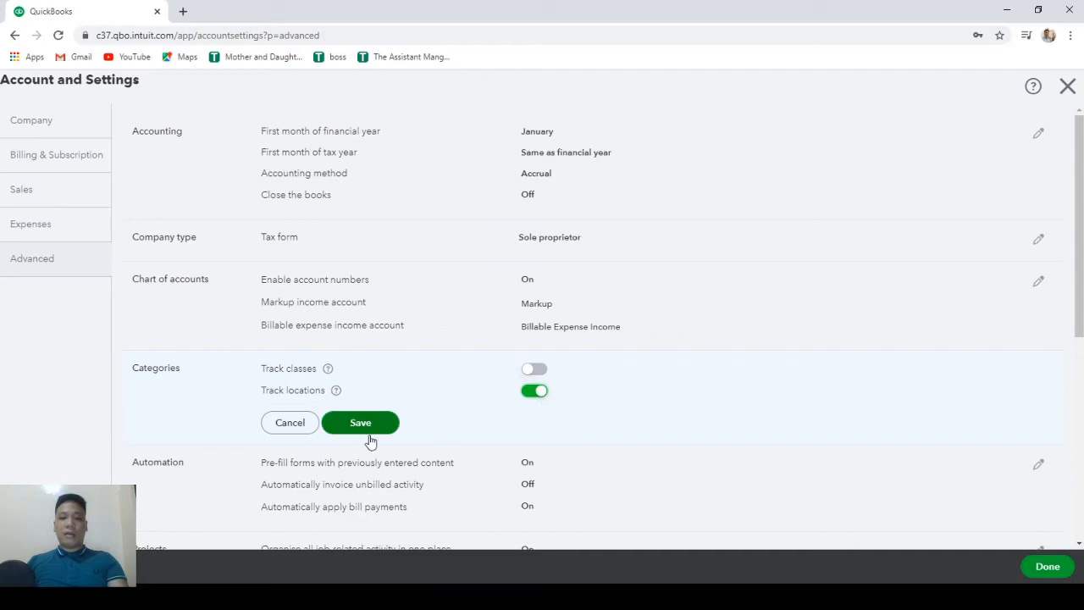
{"action": "left_click", "coordinate": [360, 423]}
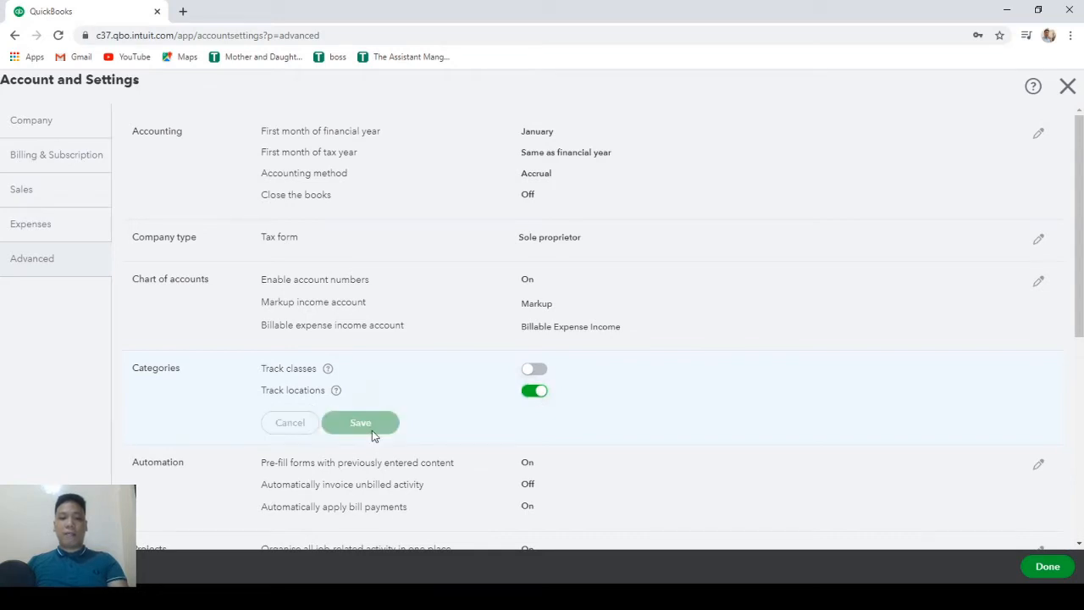
{"action": "left_click", "coordinate": [360, 423]}
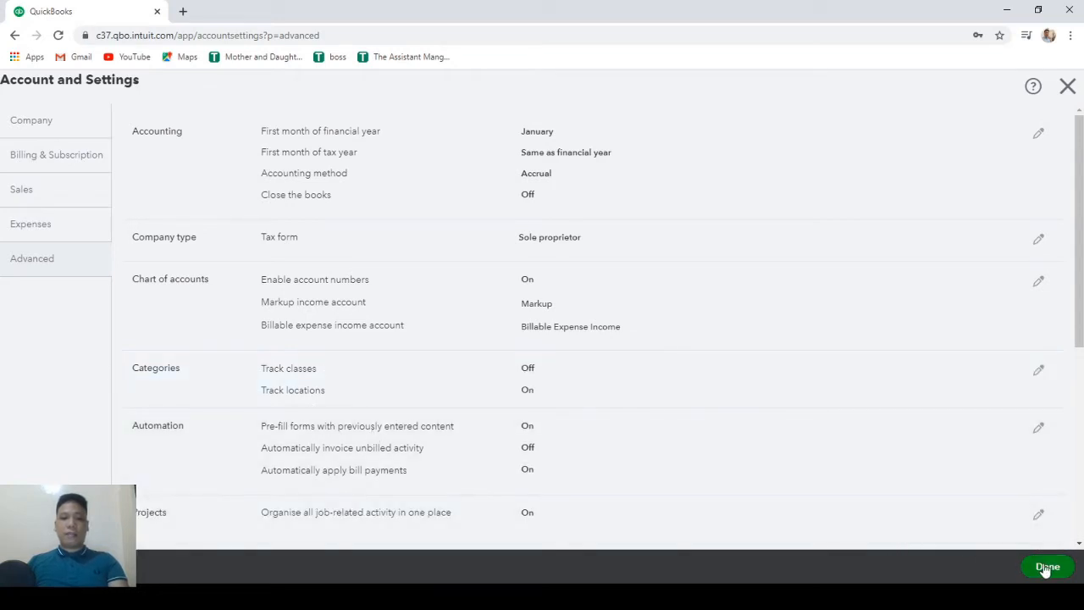
{"action": "left_click", "coordinate": [1047, 566]}
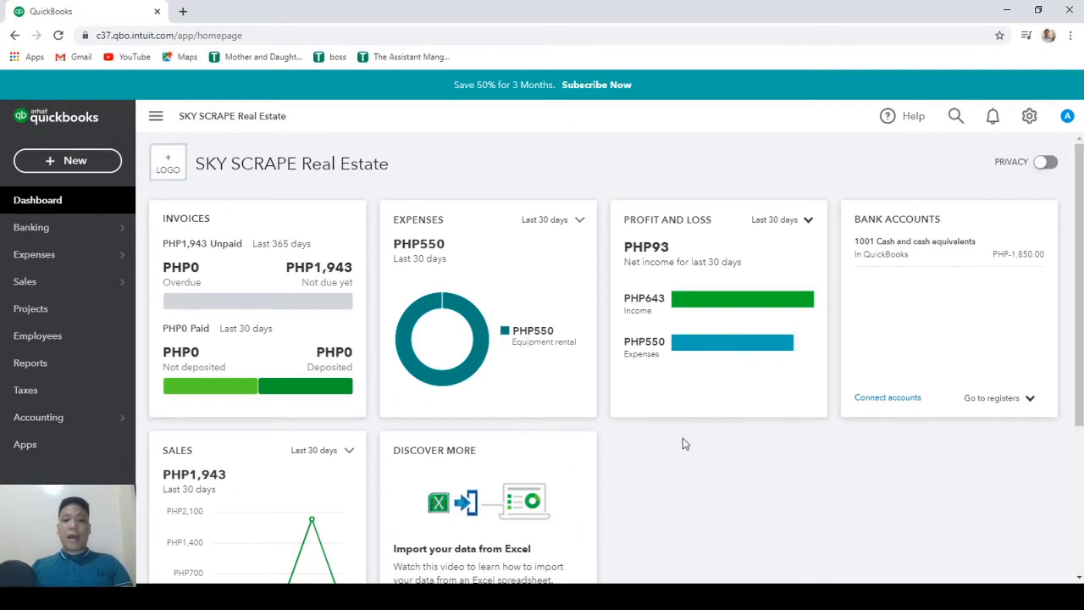
{"action": "mouse_move", "coordinate": [1029, 117]}
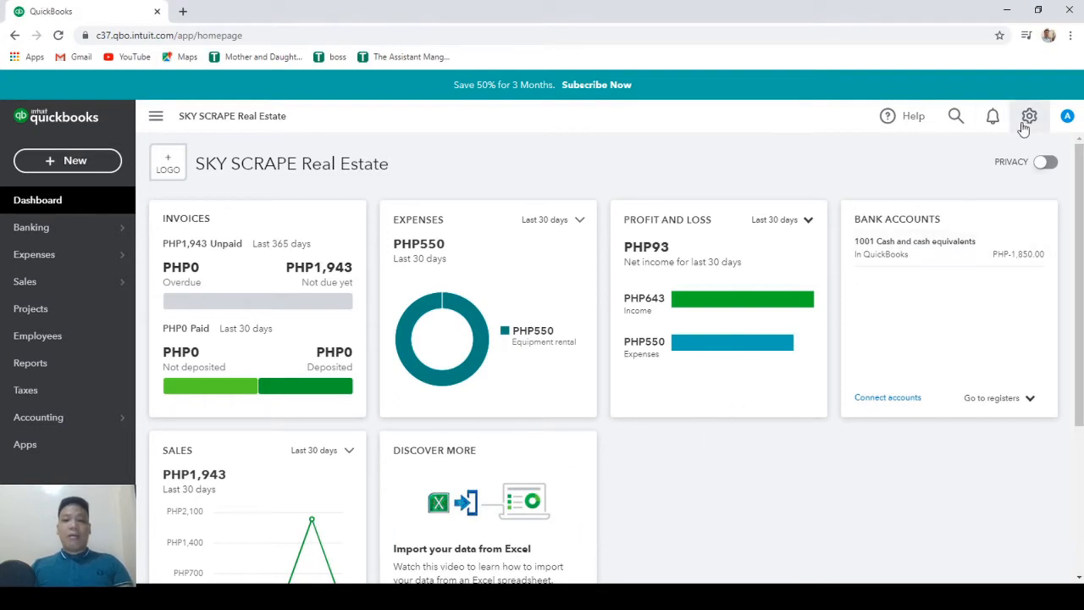
- Open the Locations list from All lists in the gear menu
{"action": "left_click", "coordinate": [1029, 116]}
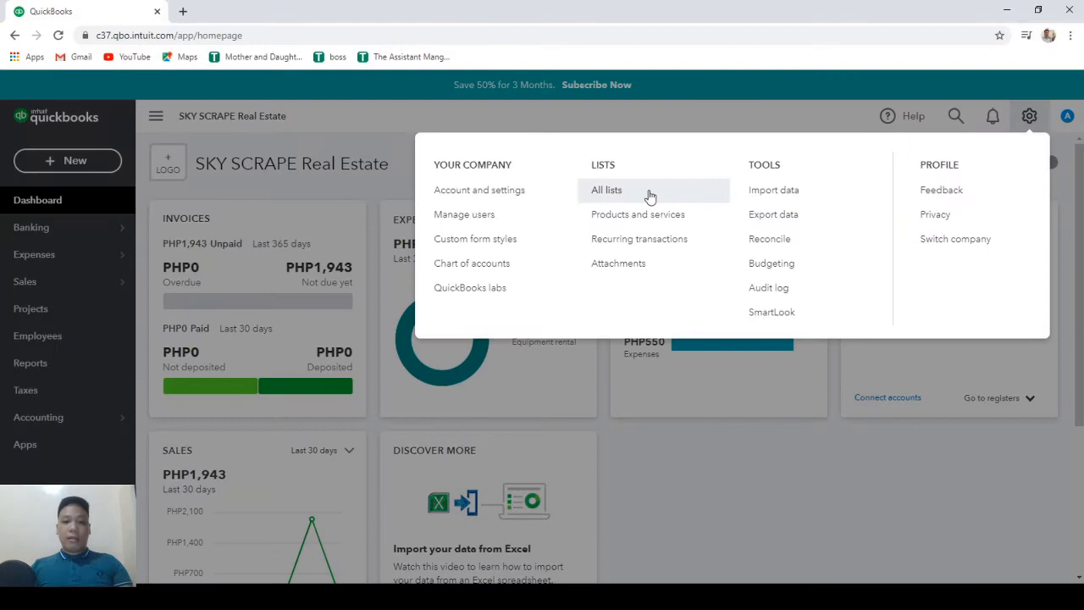
{"action": "left_click", "coordinate": [606, 189]}
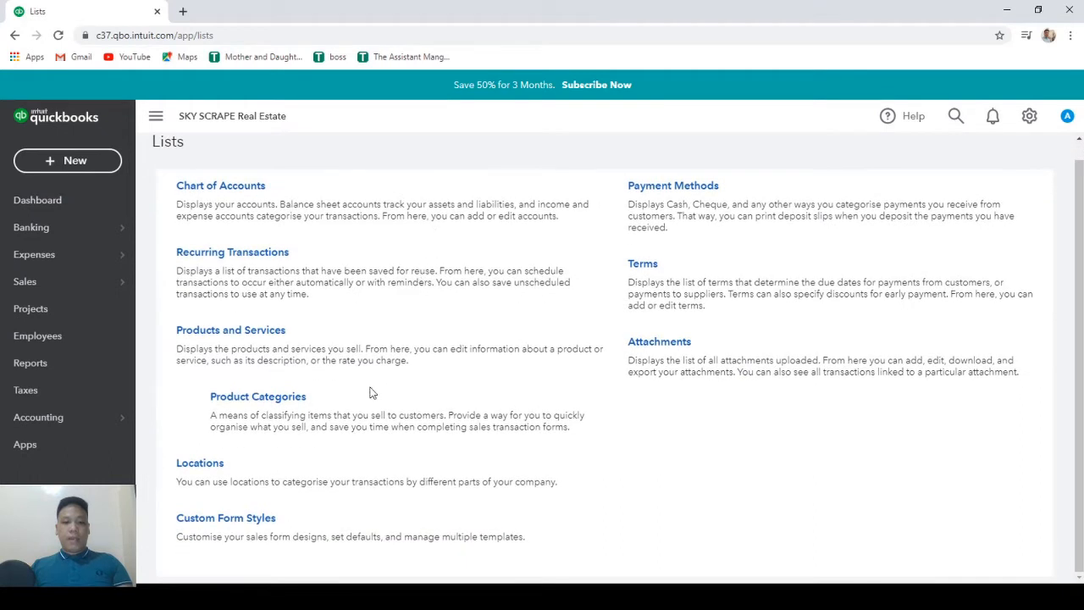
{"action": "left_click", "coordinate": [200, 463]}
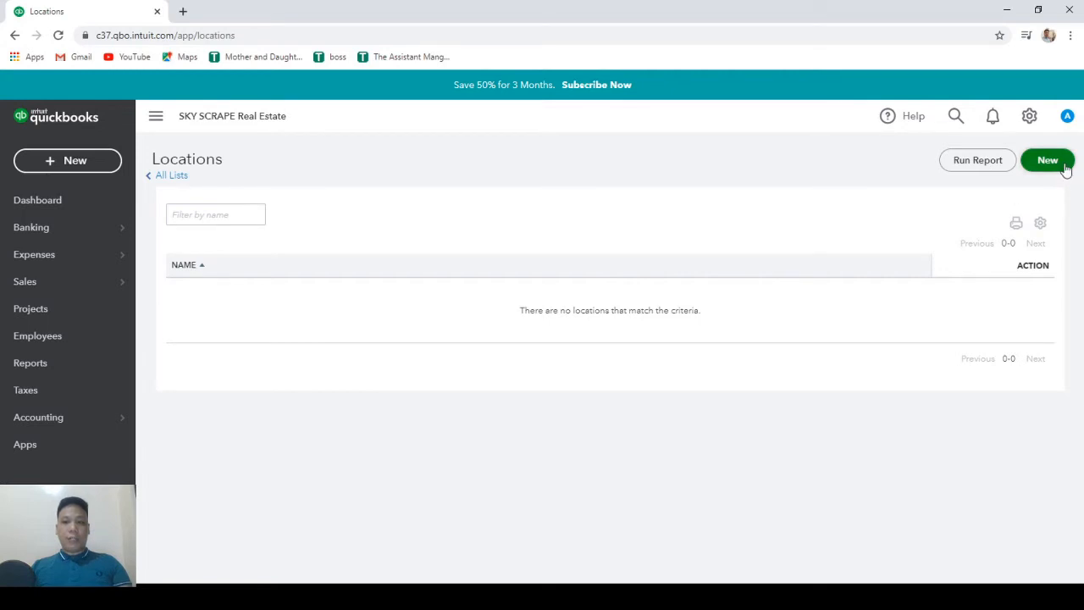
- Create and save a new location named CEDAR CREST
{"action": "left_click", "coordinate": [1047, 160]}
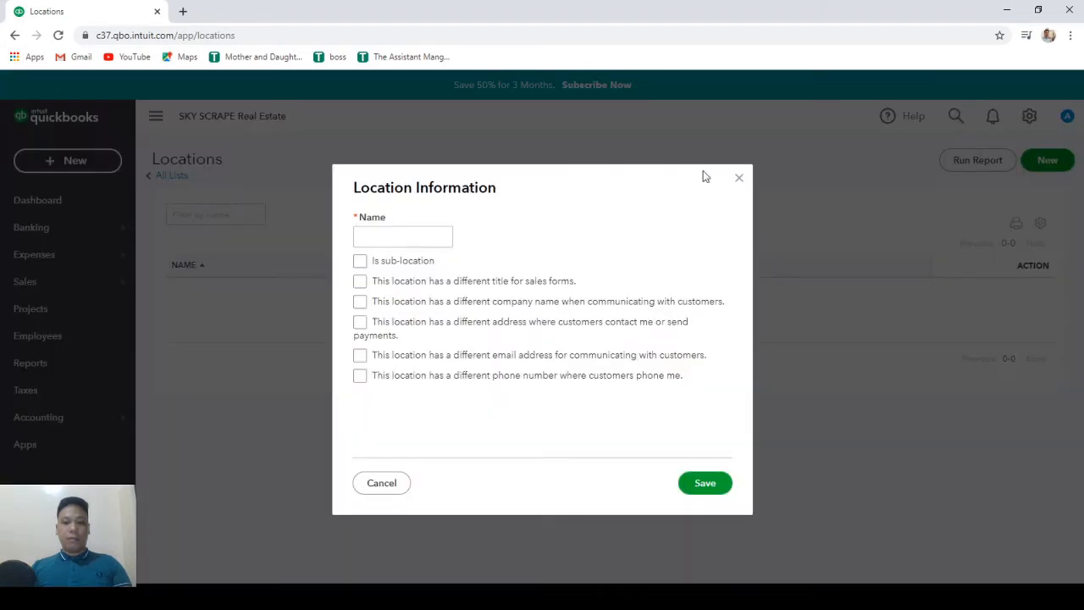
{"action": "left_click", "coordinate": [403, 236]}
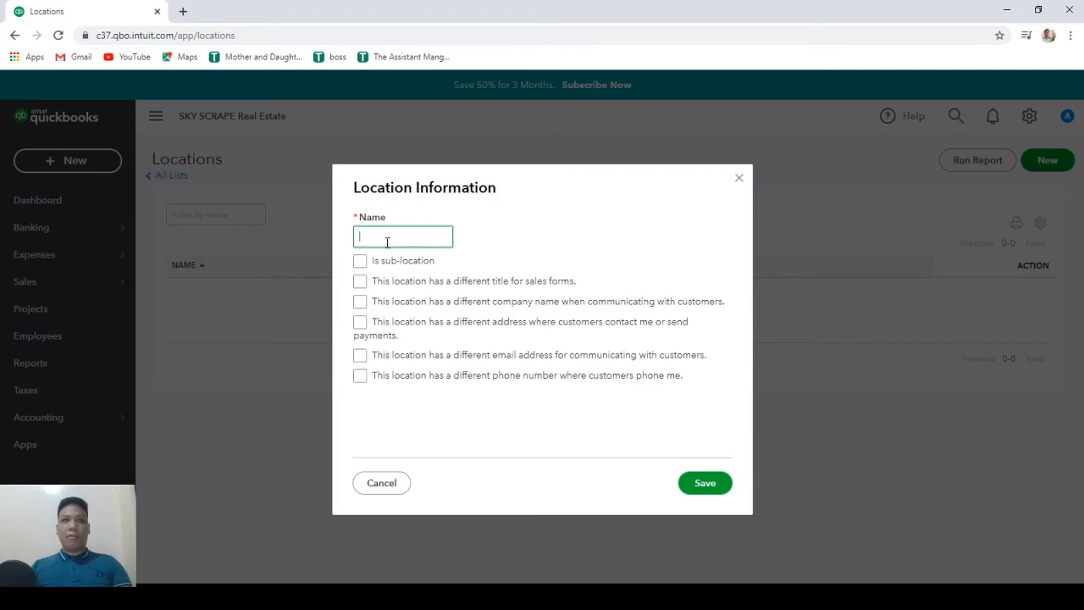
{"action": "type", "text": "e"}
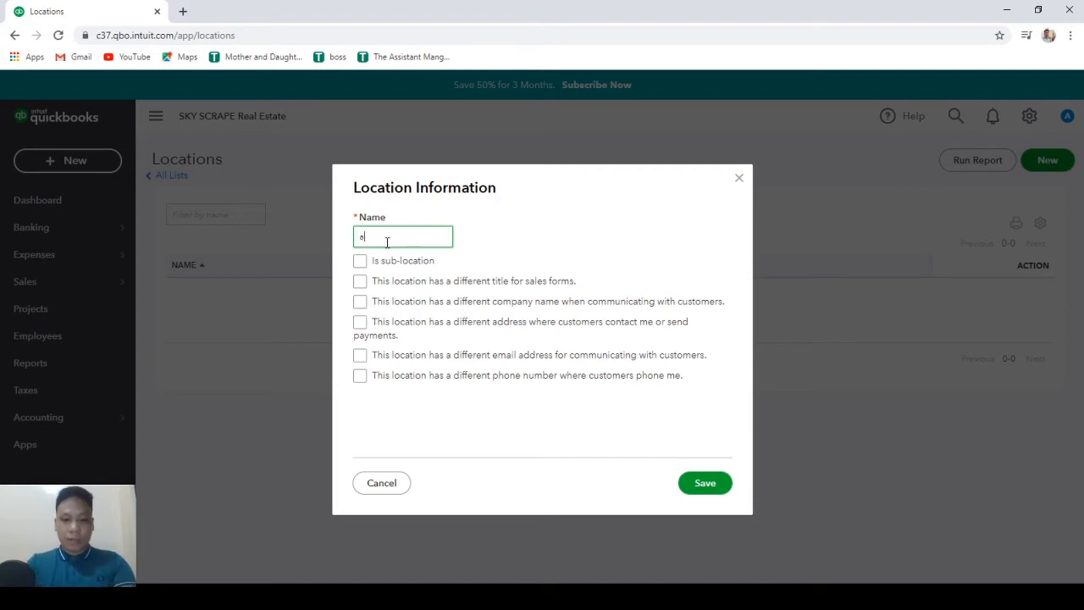
{"action": "type", "text": "CEDAR CREST"}
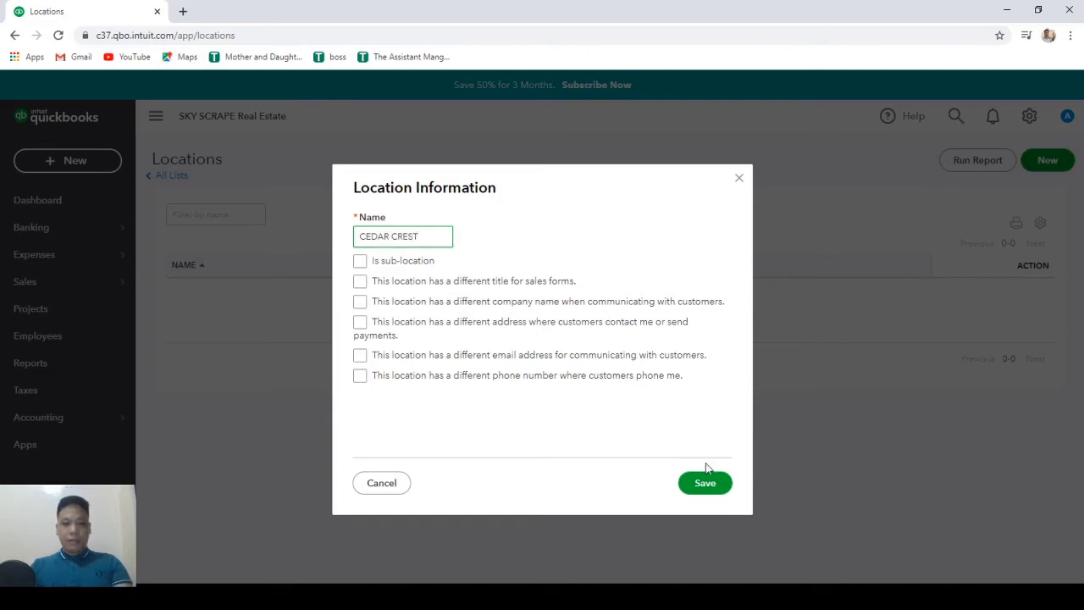
{"action": "left_click", "coordinate": [705, 483]}
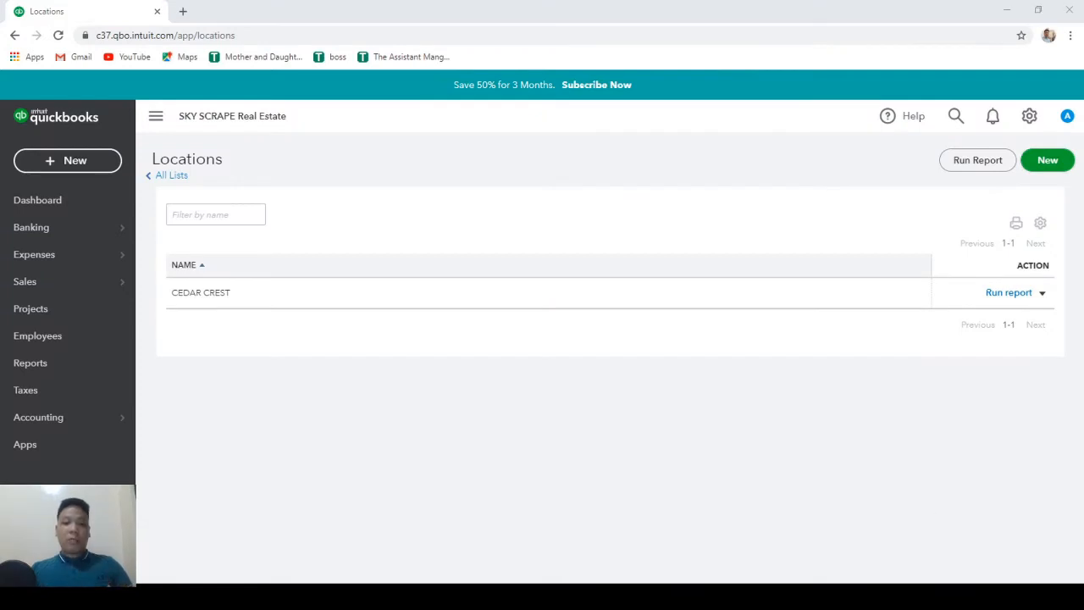
{"action": "mouse_move", "coordinate": [497, 542]}
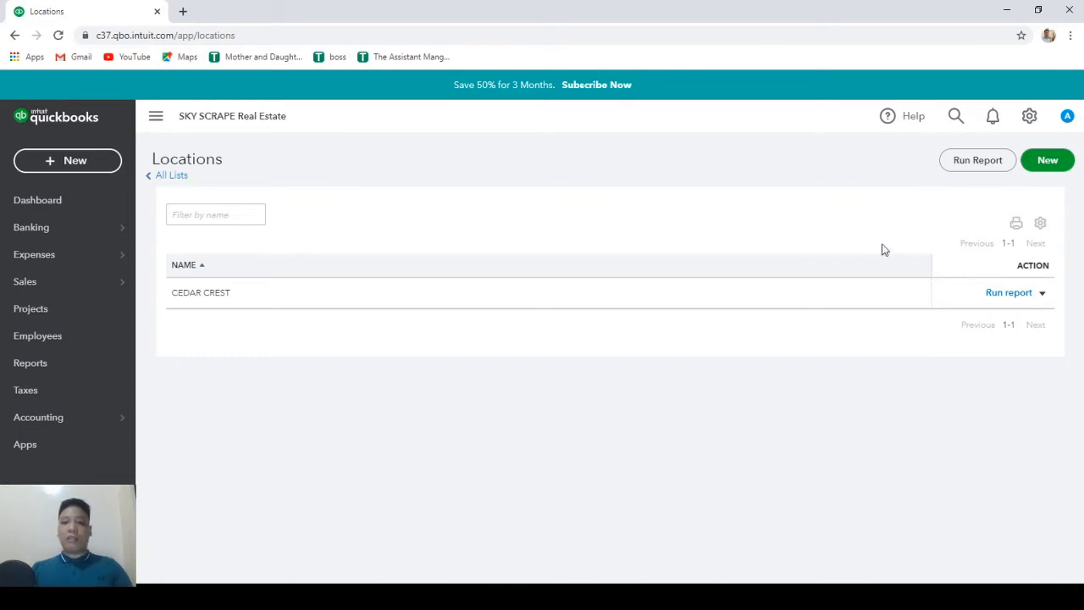
- Add location Unit 1 as a sub-location with CEDAR CREST as its parent
{"action": "left_click", "coordinate": [1047, 160]}
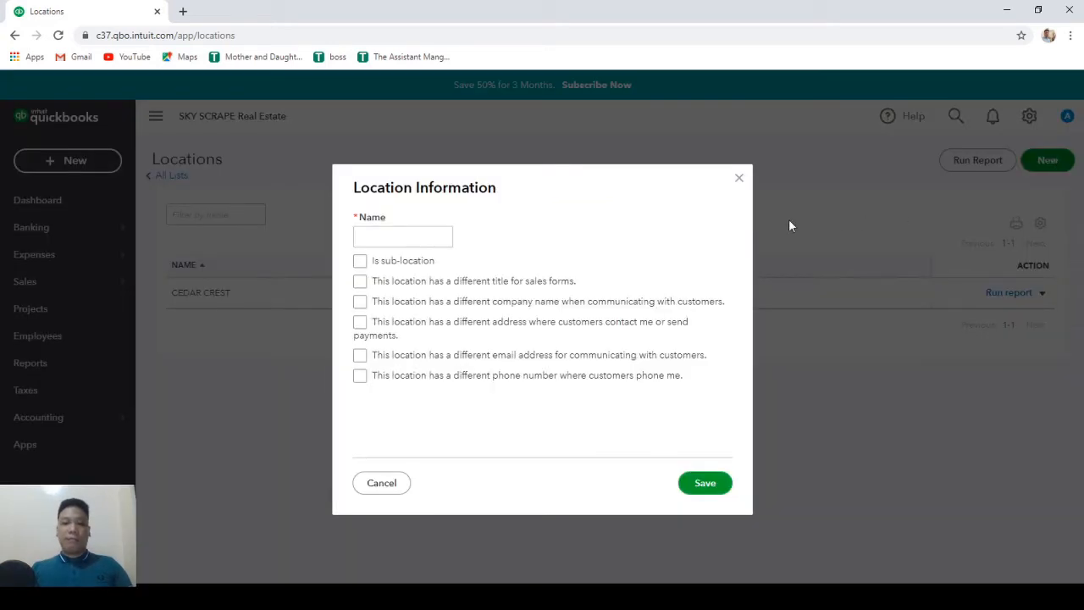
{"action": "left_click", "coordinate": [402, 236]}
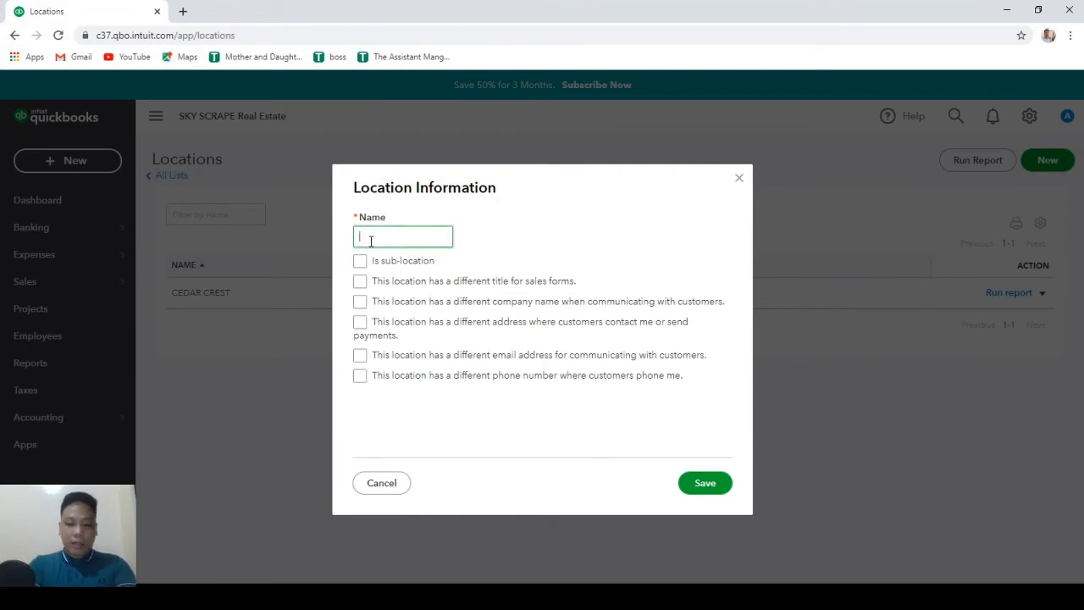
{"action": "type", "text": "Unit 1"}
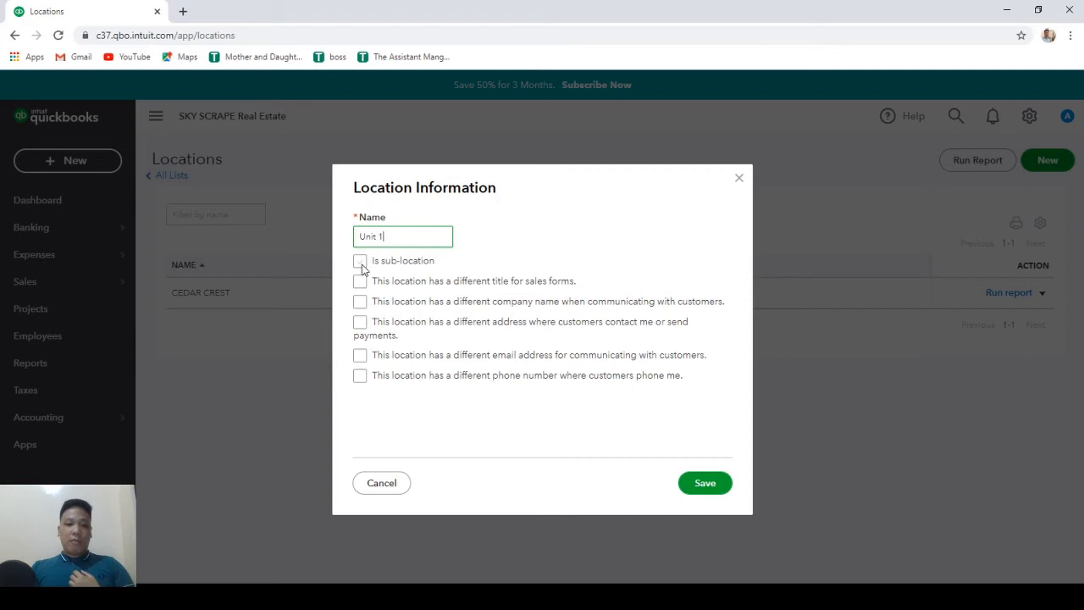
{"action": "left_click", "coordinate": [360, 261]}
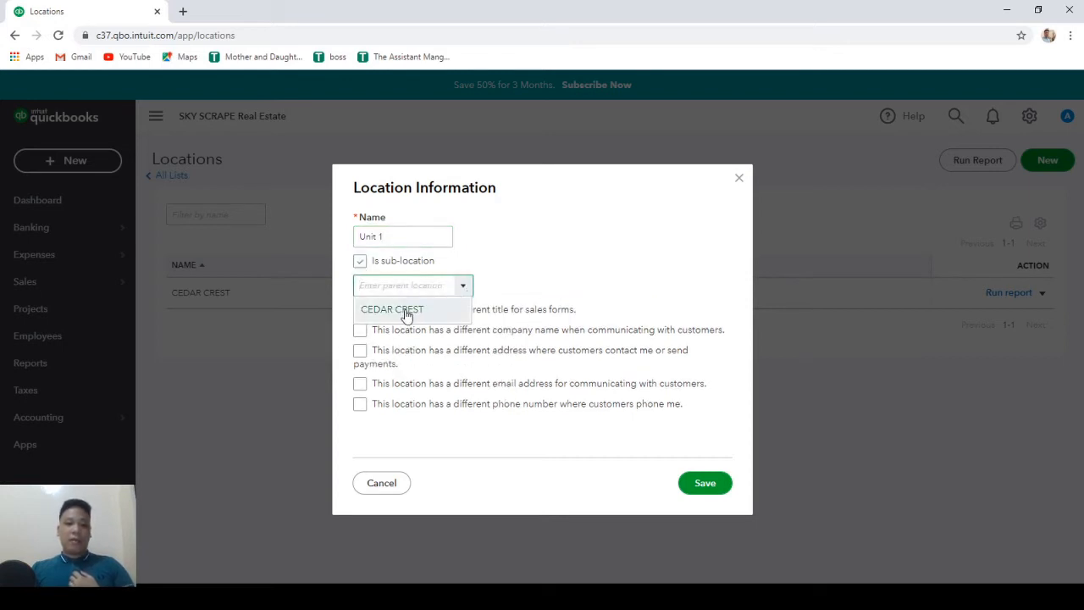
{"action": "left_click", "coordinate": [391, 309]}
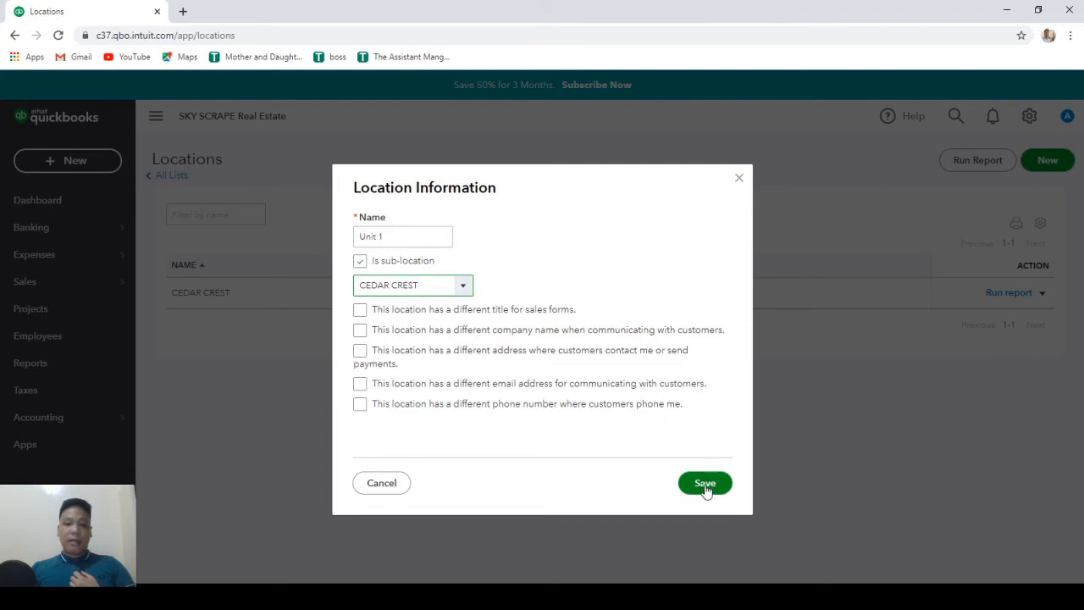
{"action": "left_click", "coordinate": [705, 482]}
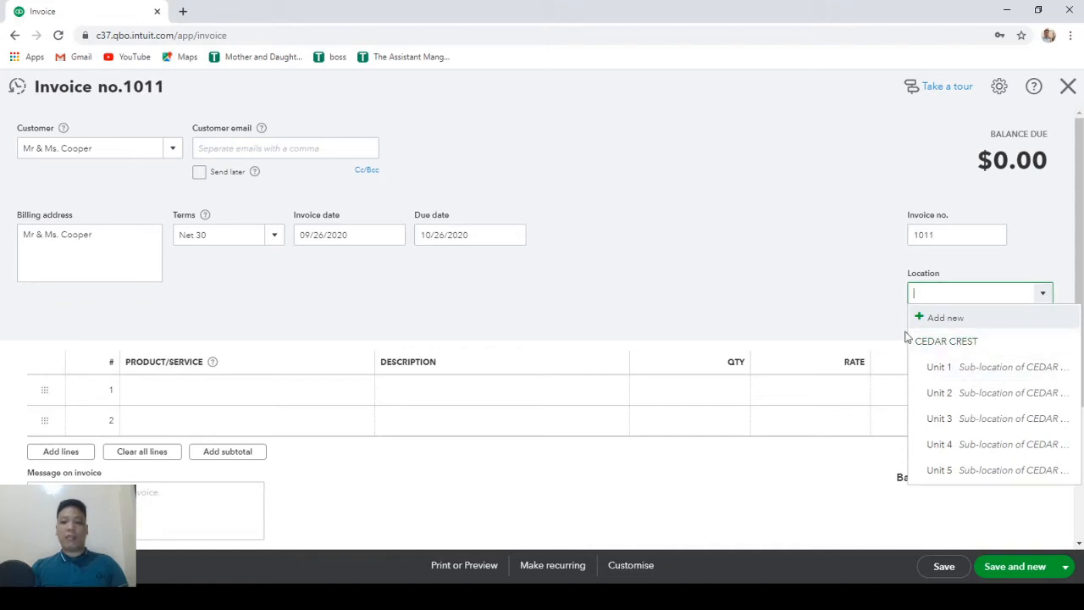
{"action": "mouse_move", "coordinate": [965, 367]}
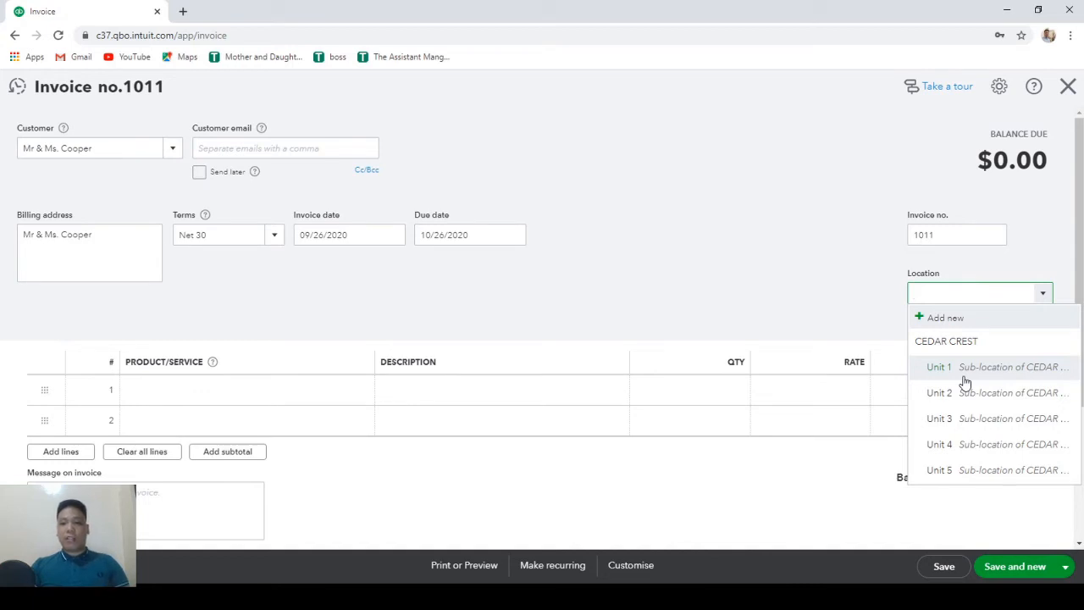
- Bill CEDAR CREST:Unit 1 for Rentals at 800 on invoice 1011, then save and new
{"action": "left_click", "coordinate": [938, 367]}
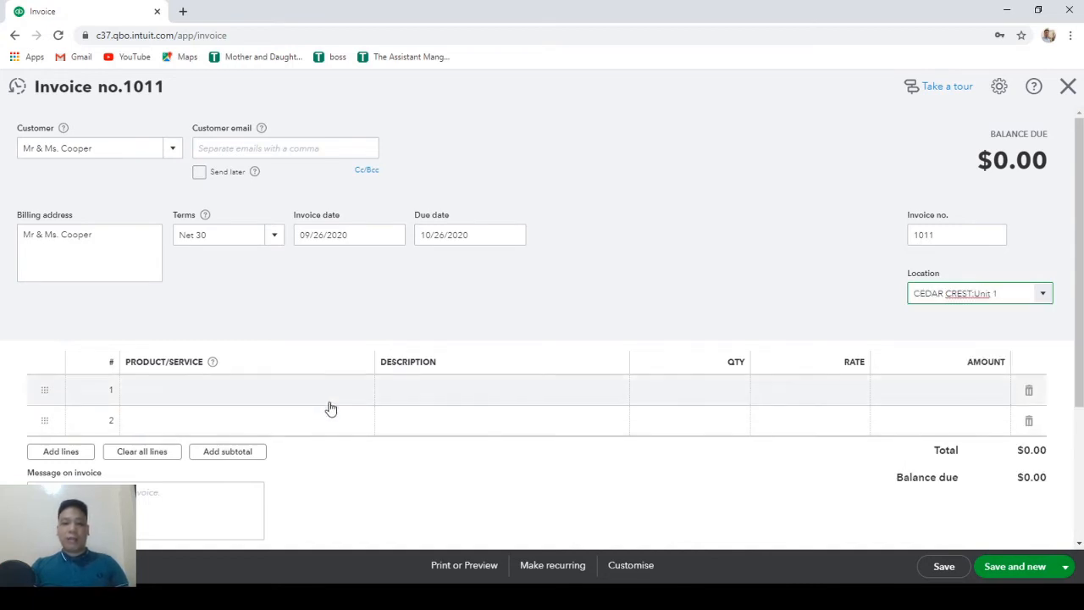
{"action": "left_click", "coordinate": [246, 390]}
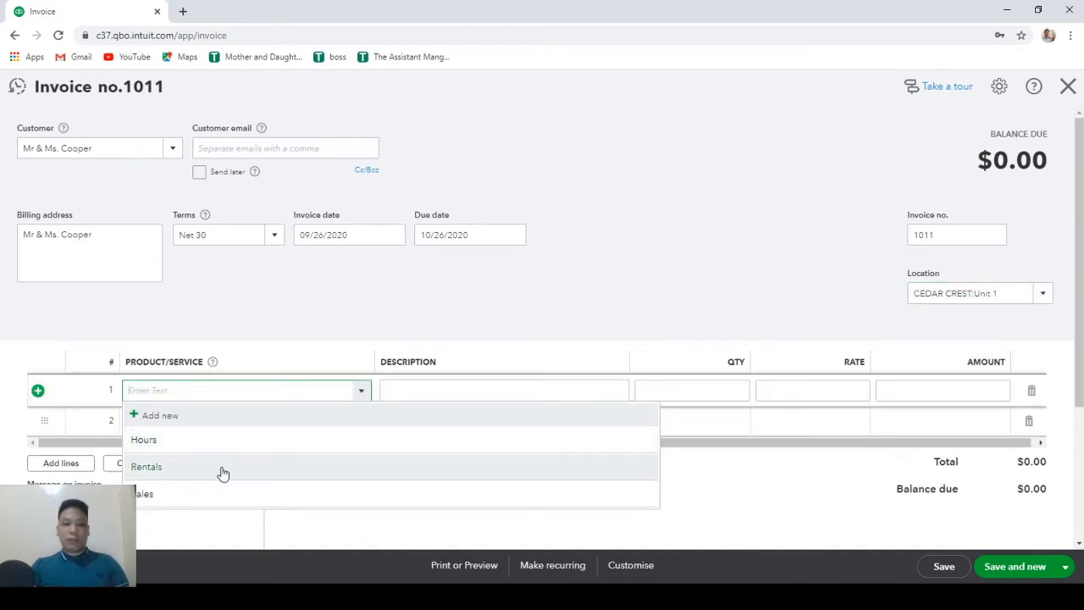
{"action": "left_click", "coordinate": [145, 465]}
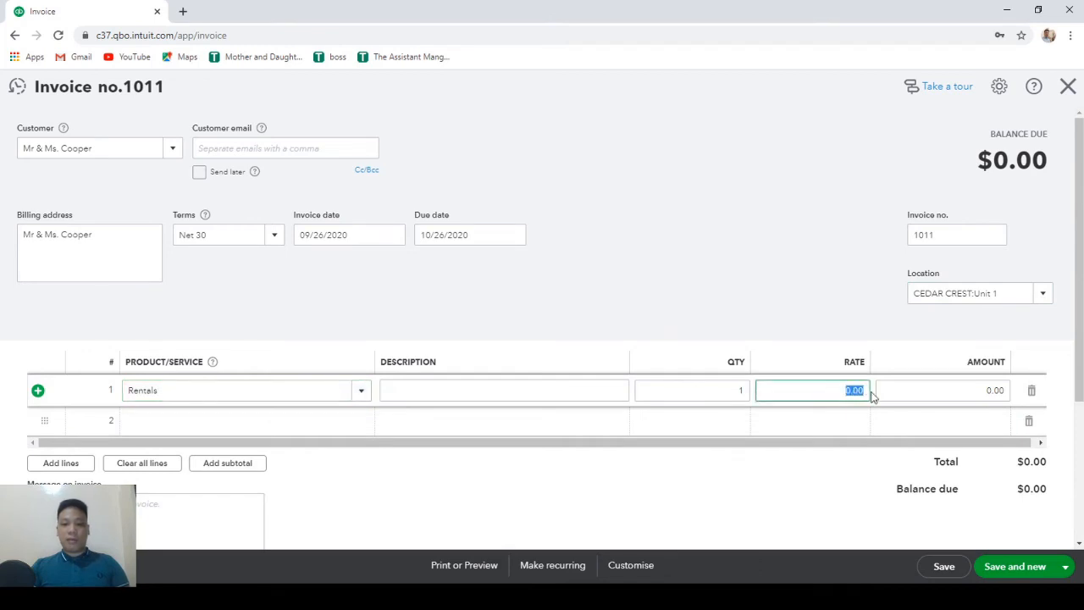
{"action": "type", "text": "800"}
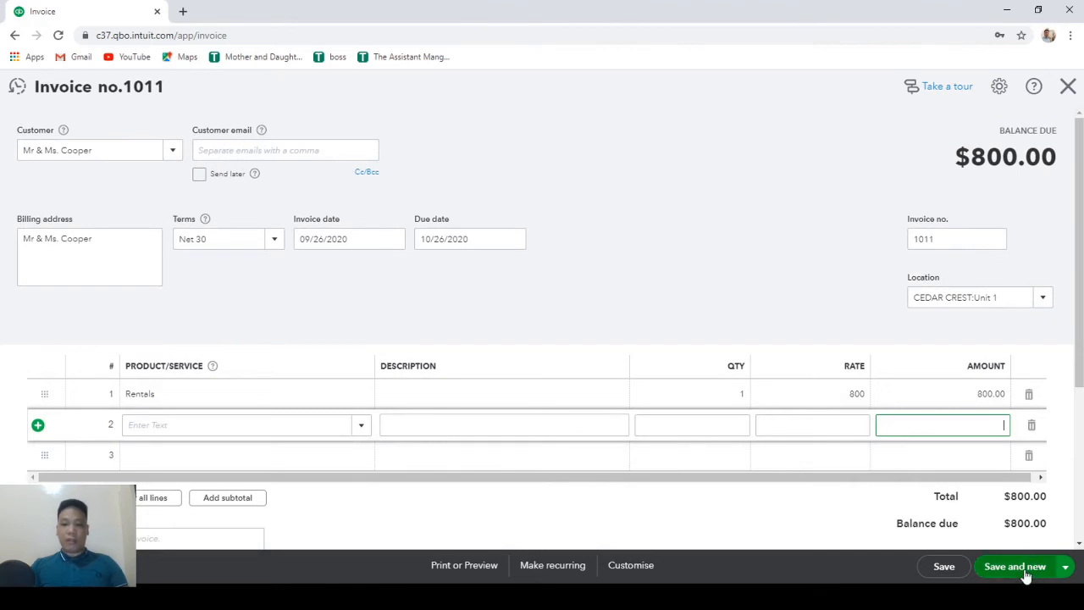
{"action": "left_click", "coordinate": [1015, 566]}
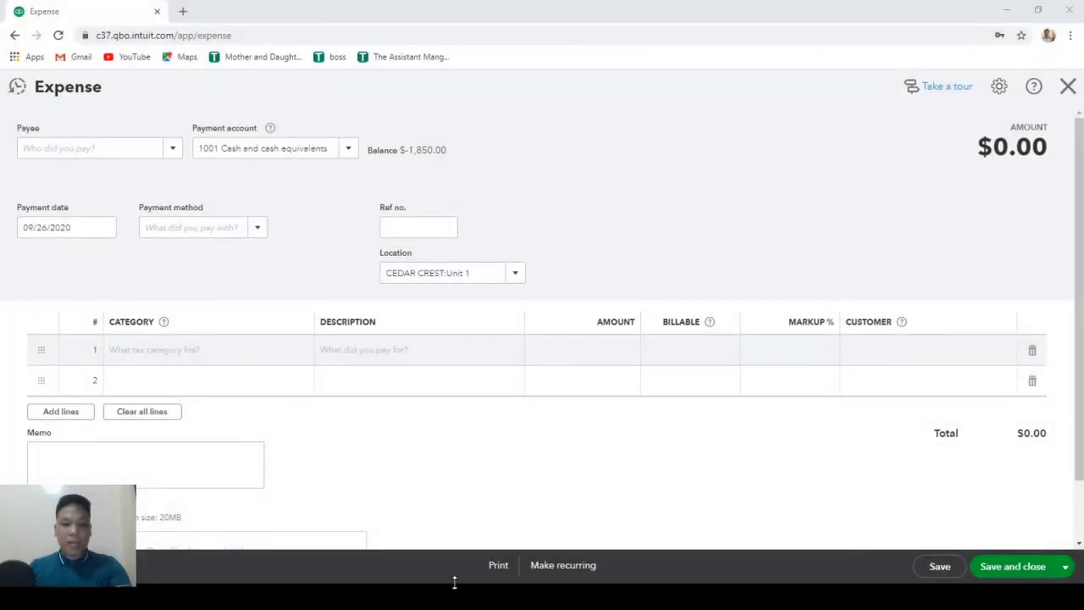
- Keep location Unit 1 and add categories 1772 Repairs, 1773 Utilities, 1774 Miscellaneous
{"action": "left_click", "coordinate": [452, 273]}
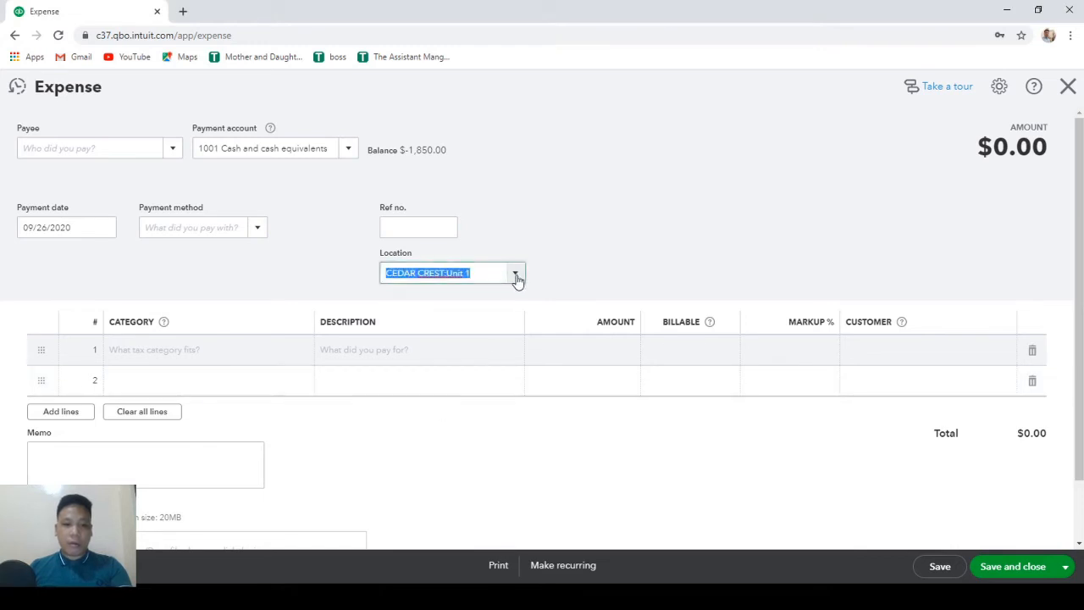
{"action": "left_click", "coordinate": [208, 349]}
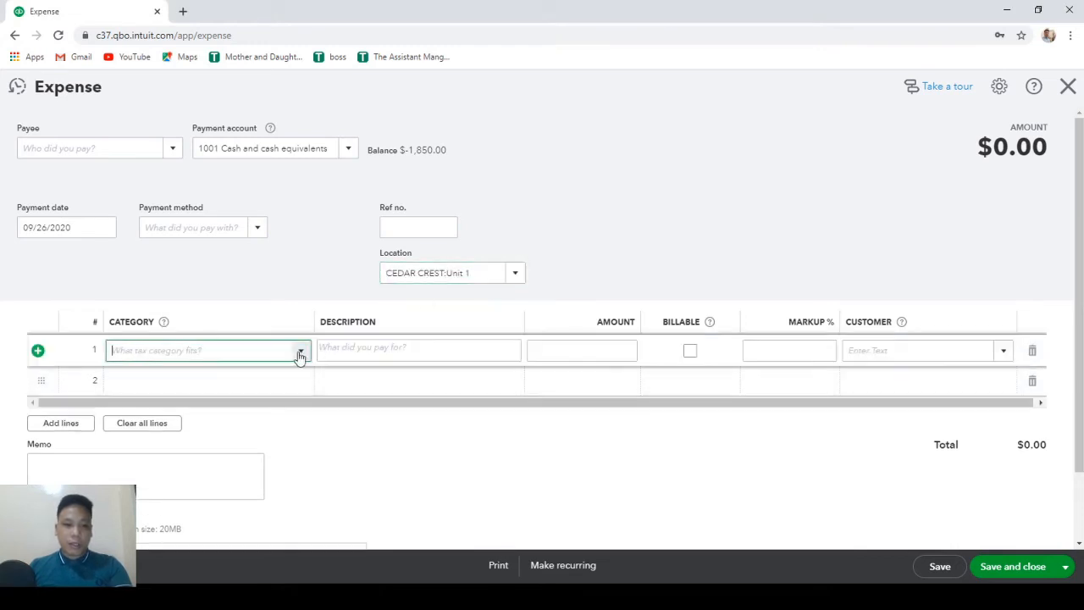
{"action": "type", "text": "1772 Repairs & maintainance"}
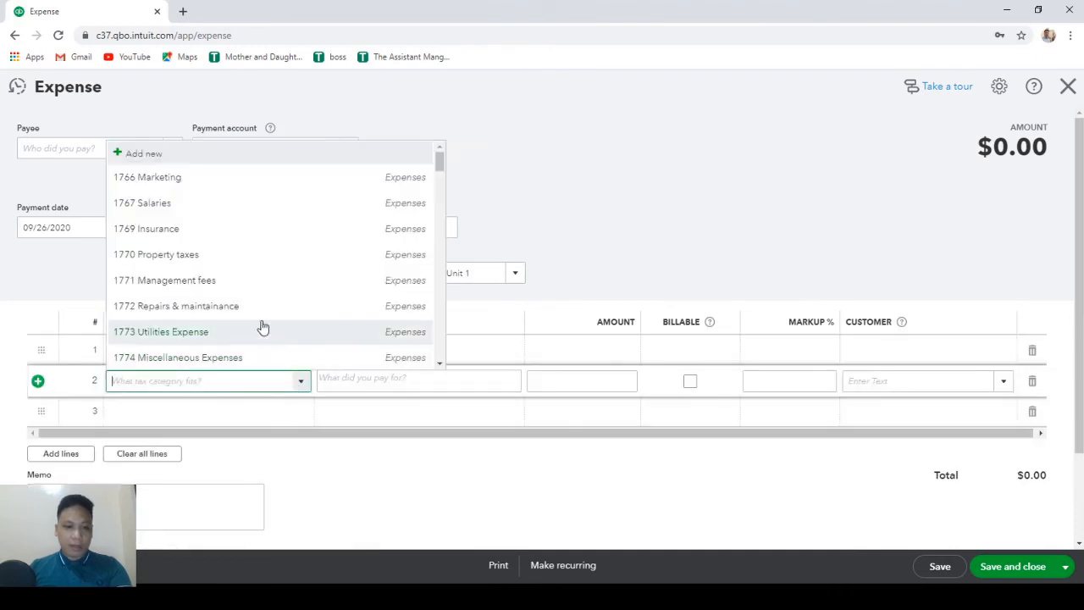
{"action": "left_click", "coordinate": [160, 331]}
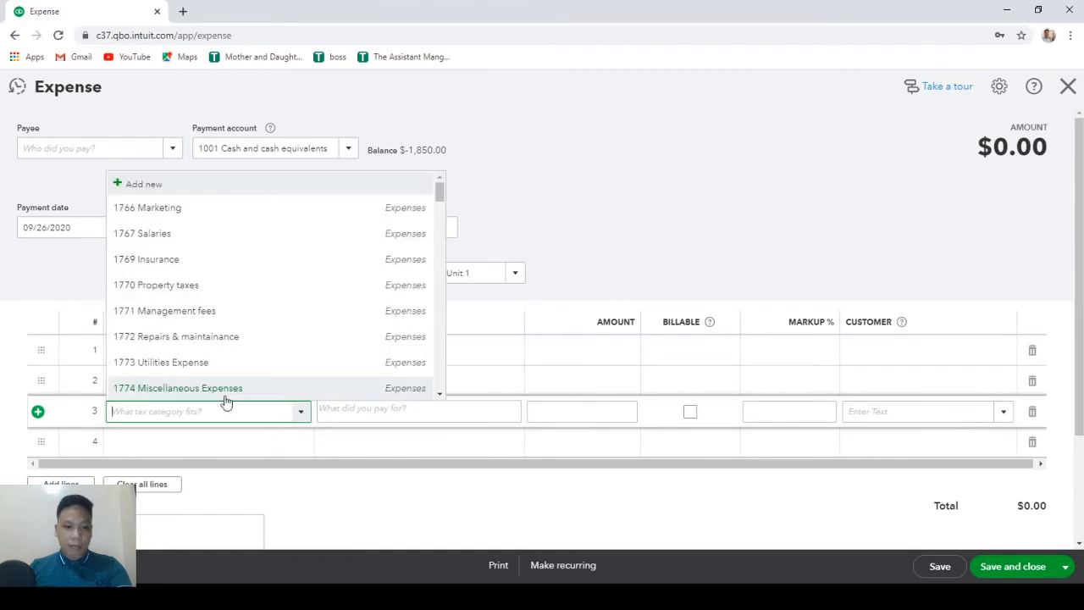
{"action": "left_click", "coordinate": [178, 388]}
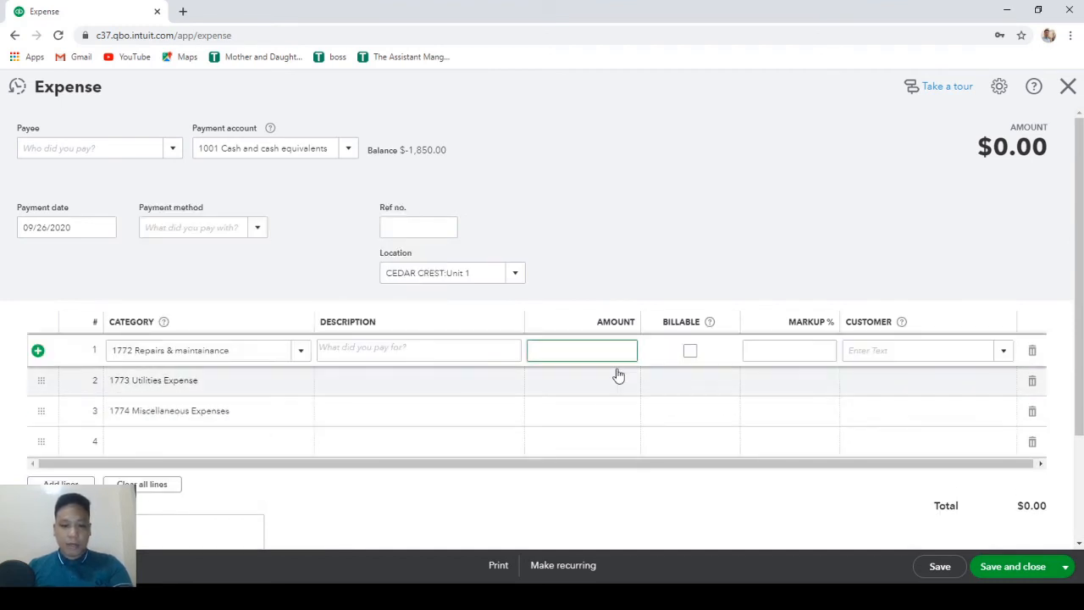
- Enter amounts 250, 300 and 400, save the $950 expense, and set the next location
{"action": "type", "text": "250"}
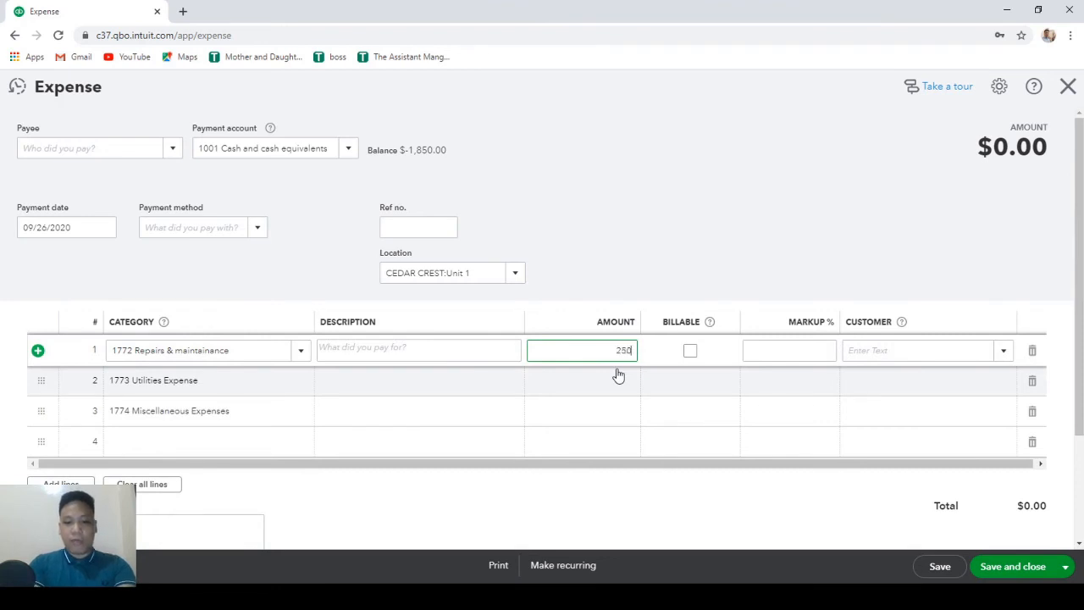
{"action": "left_click", "coordinate": [582, 380]}
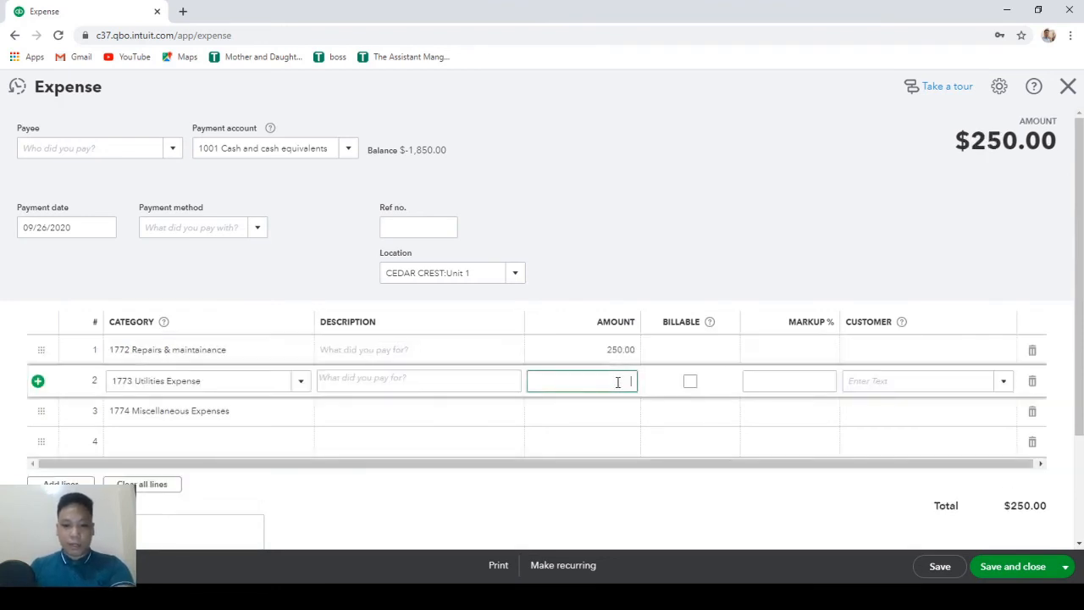
{"action": "type", "text": "300.00"}
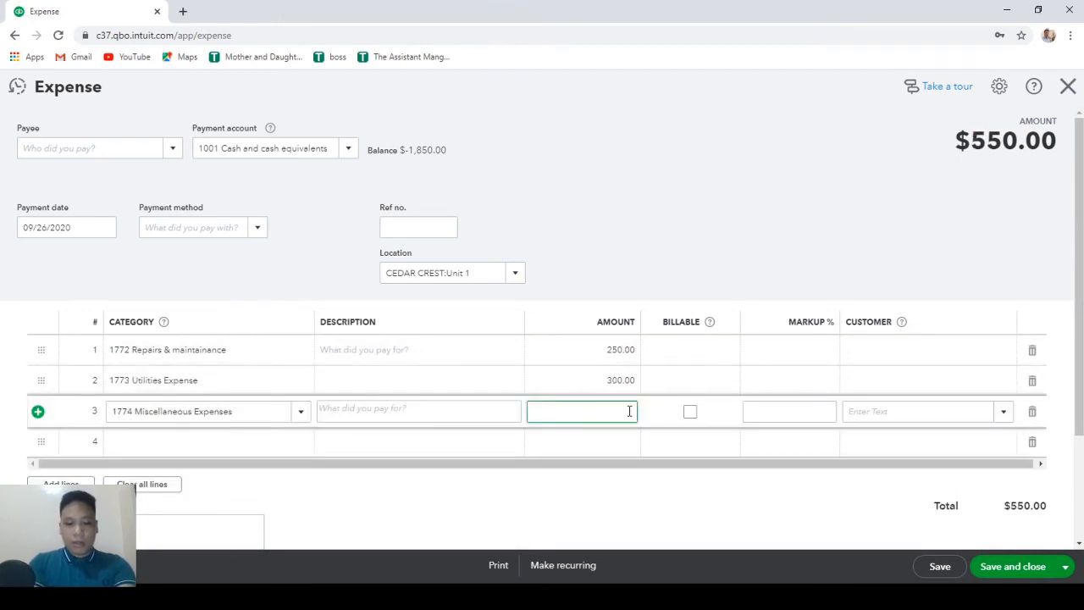
{"action": "type", "text": "400.00"}
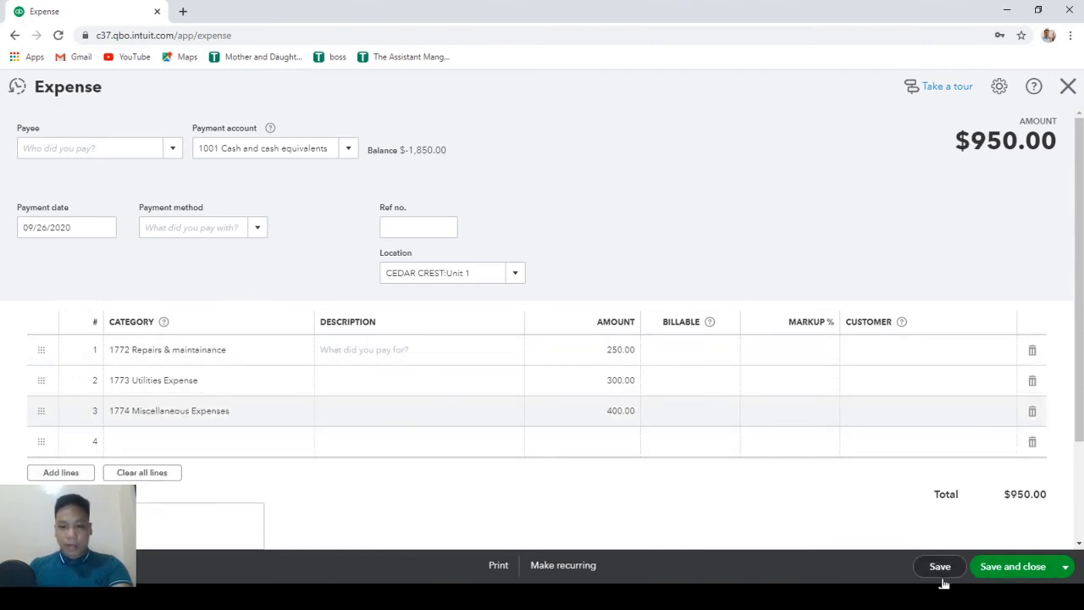
{"action": "mouse_move", "coordinate": [1040, 566]}
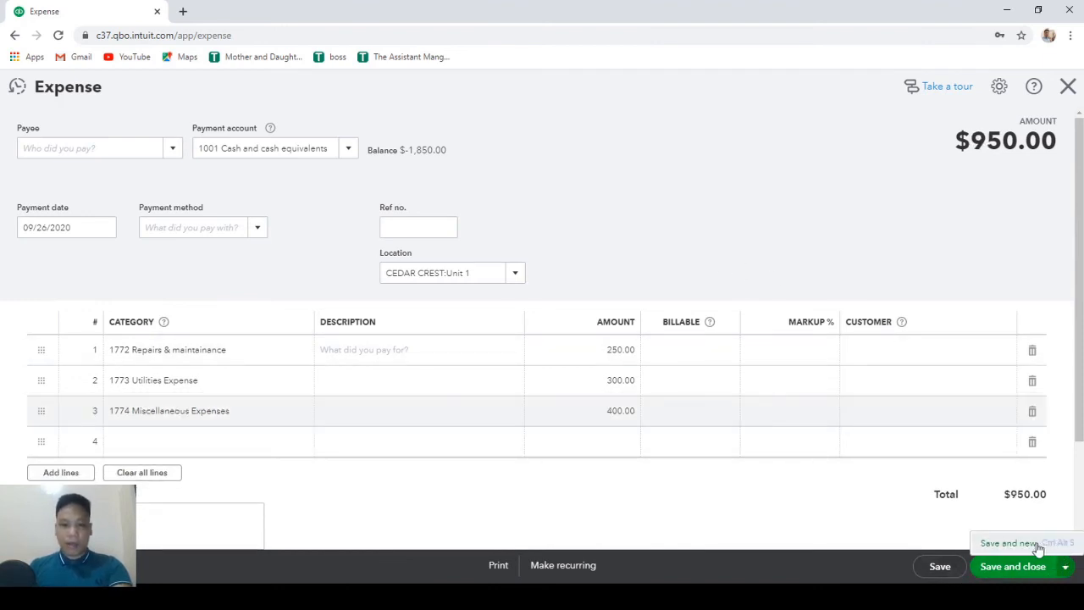
{"action": "left_click", "coordinate": [1007, 543]}
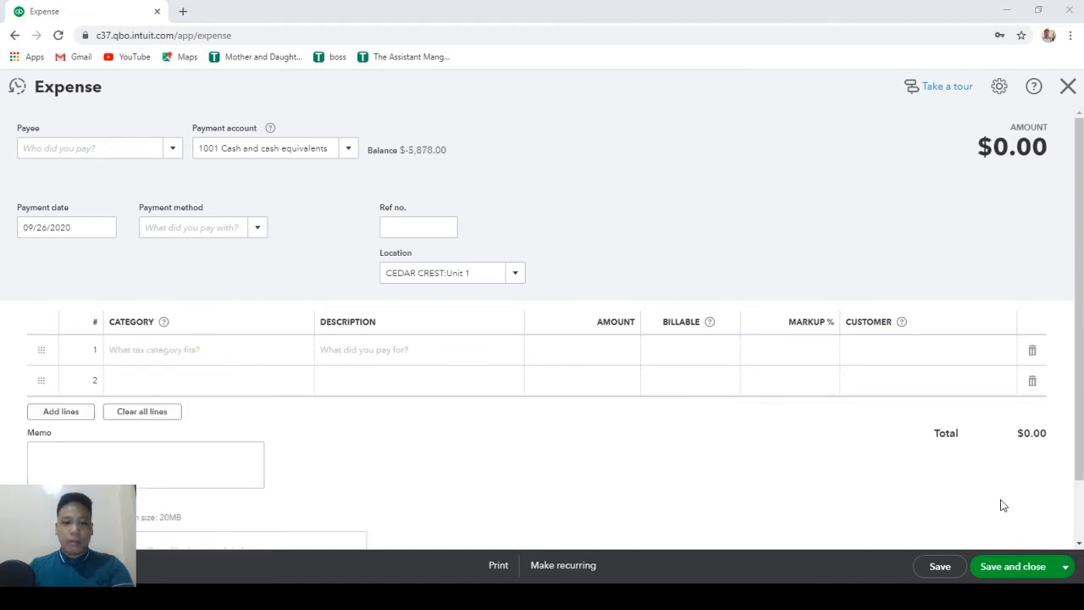
{"action": "left_click", "coordinate": [440, 272]}
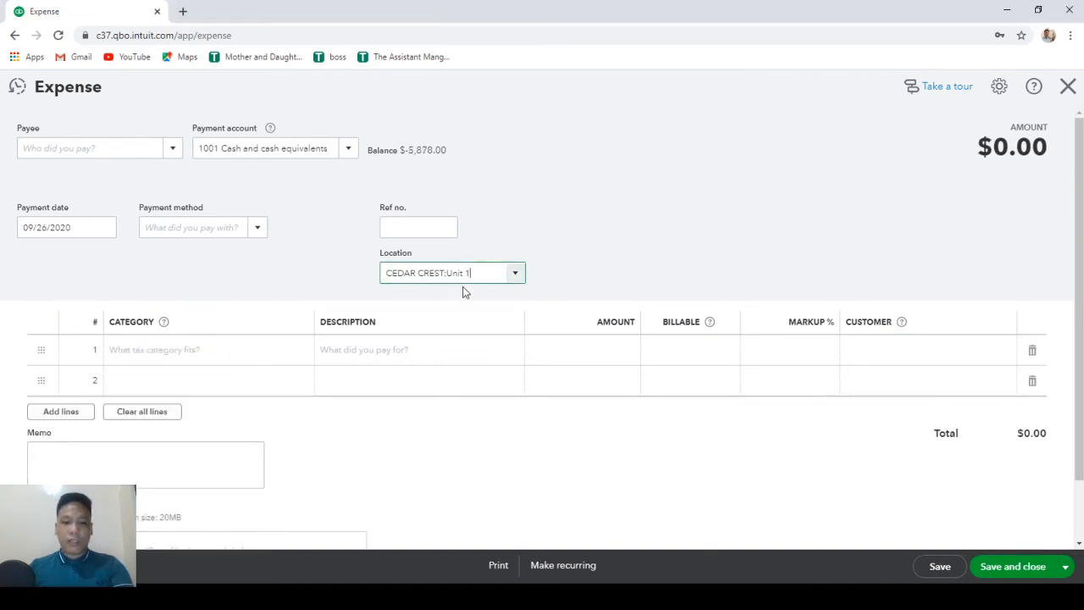
{"action": "left_click", "coordinate": [514, 272]}
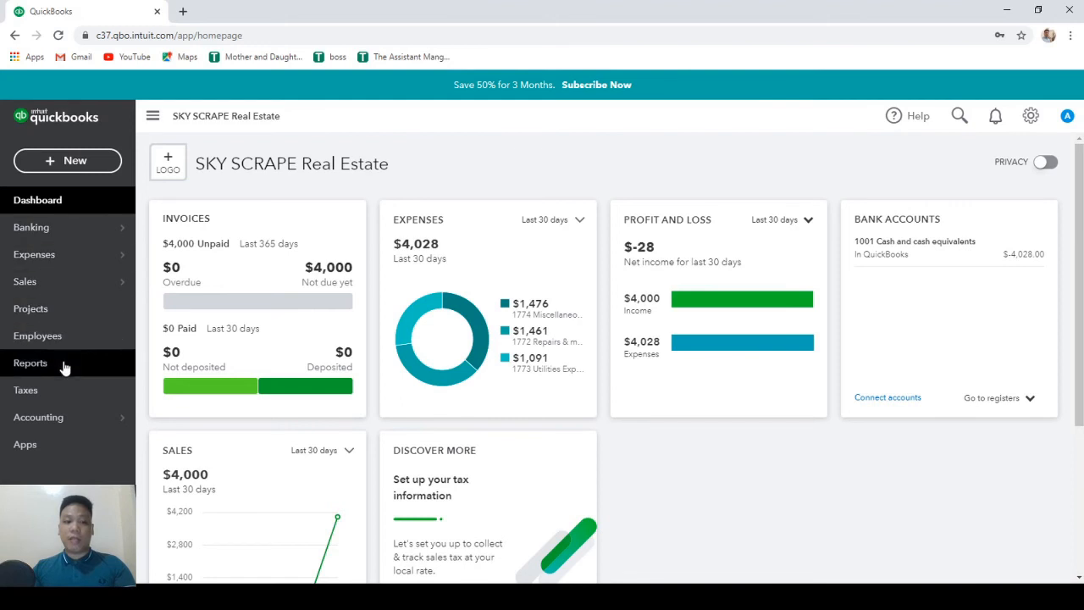
- Open the Profit and Loss report from Reports
{"action": "left_click", "coordinate": [31, 363]}
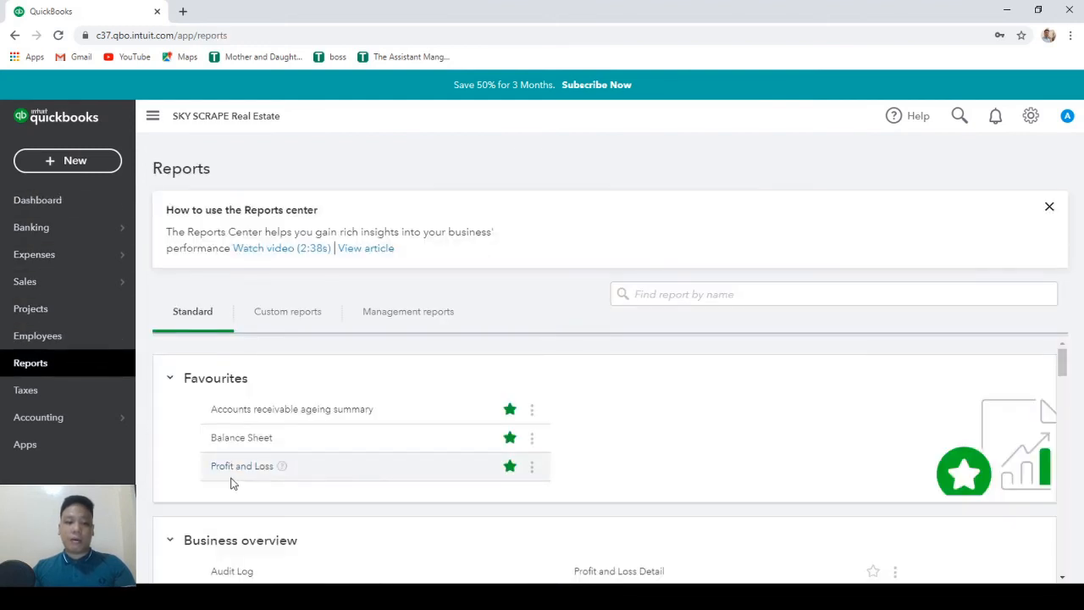
{"action": "left_click", "coordinate": [242, 465]}
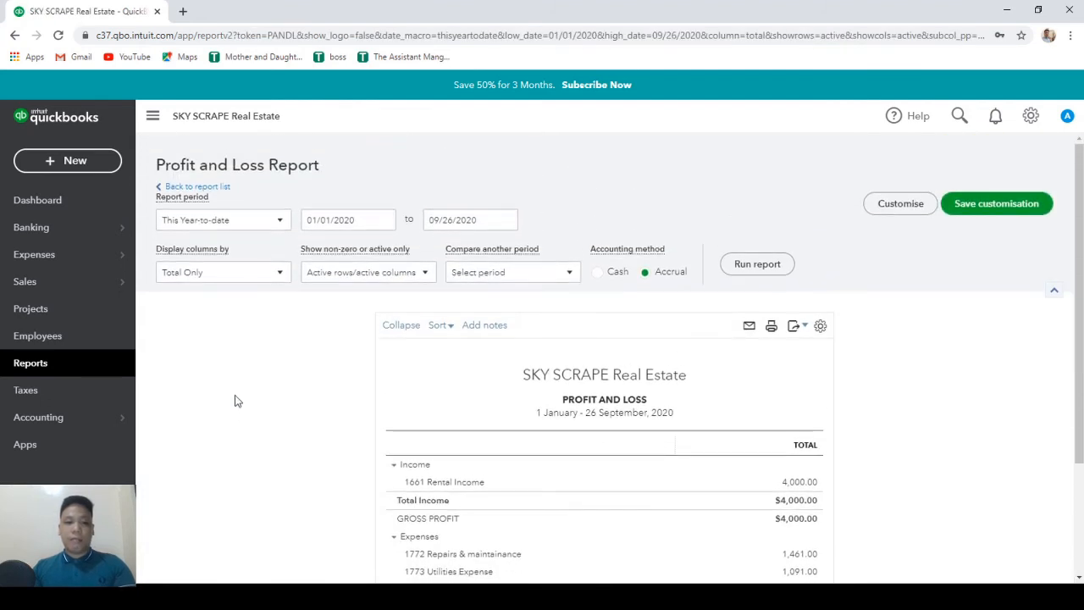
- Set Display columns by to Locations and rerun the Profit and Loss report
{"action": "left_click", "coordinate": [222, 272]}
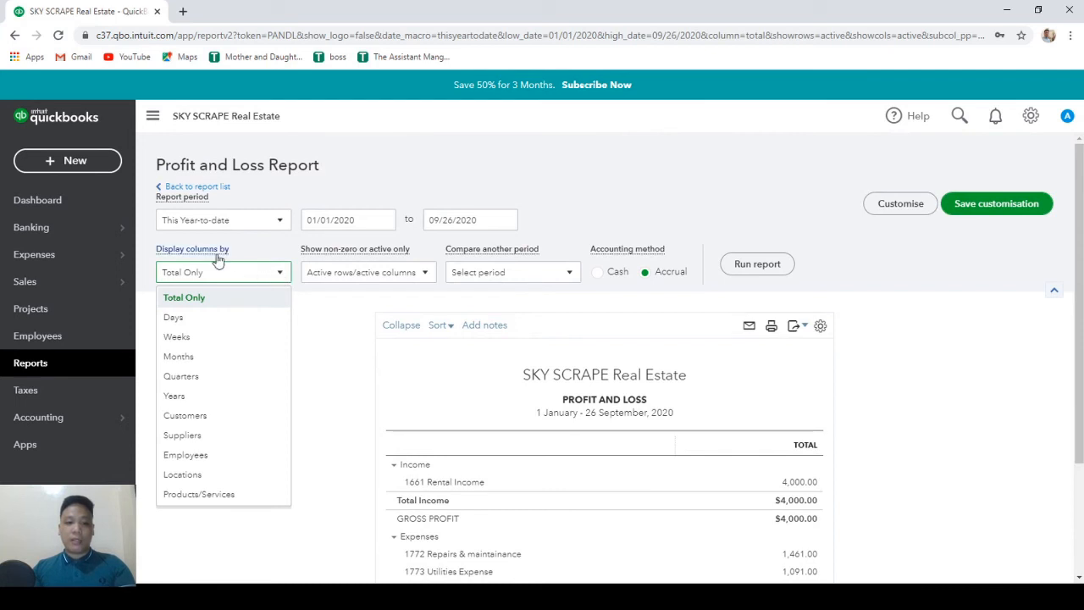
{"action": "mouse_move", "coordinate": [182, 474]}
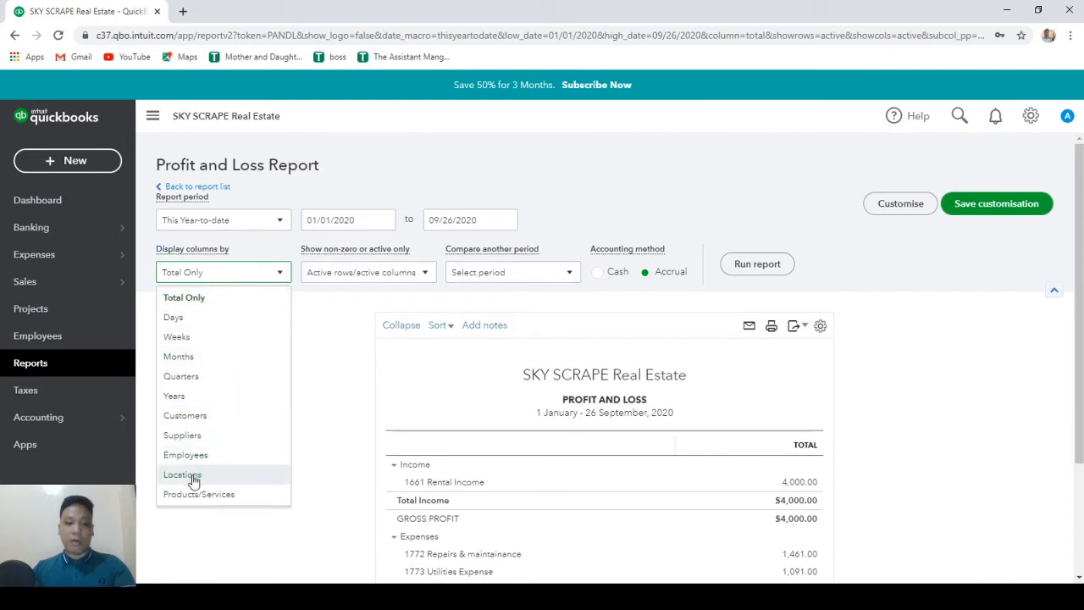
{"action": "left_click", "coordinate": [182, 474]}
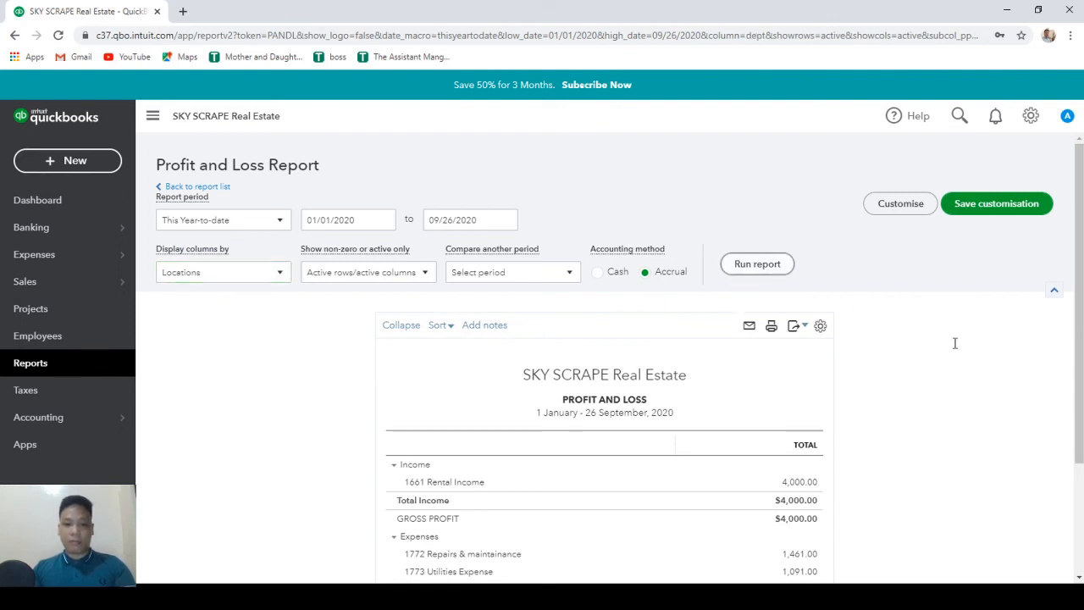
{"action": "left_click", "coordinate": [756, 263]}
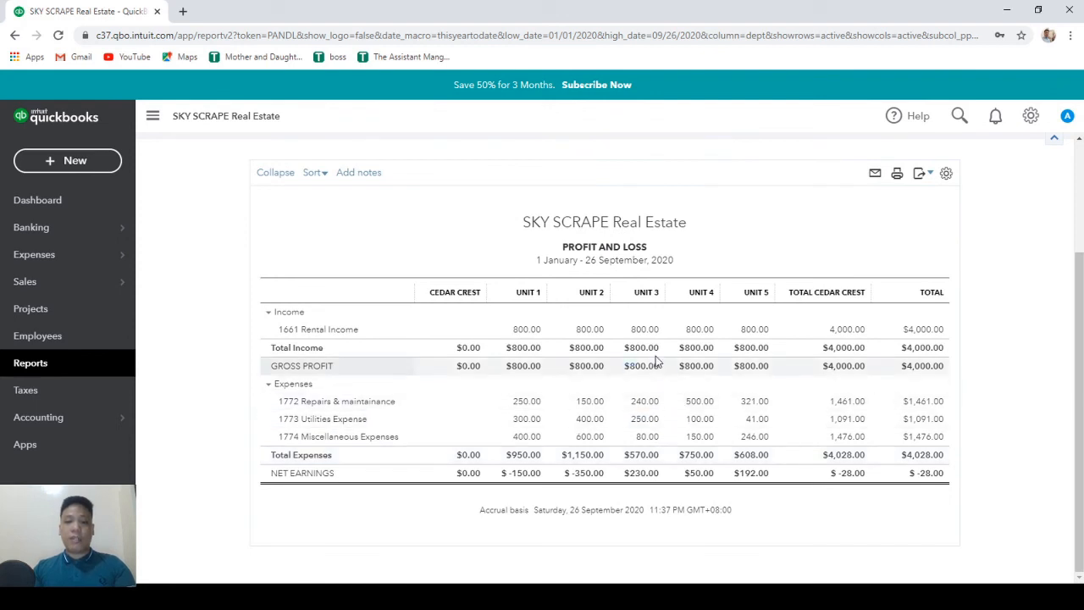
{"action": "mouse_move", "coordinate": [528, 291]}
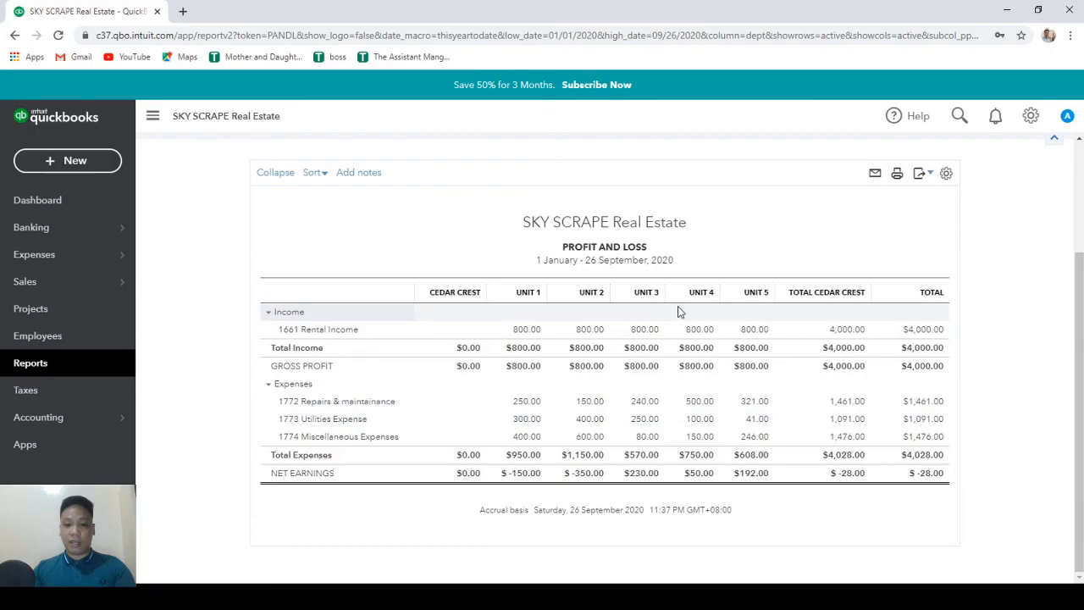
{"action": "left_click", "coordinate": [37, 200]}
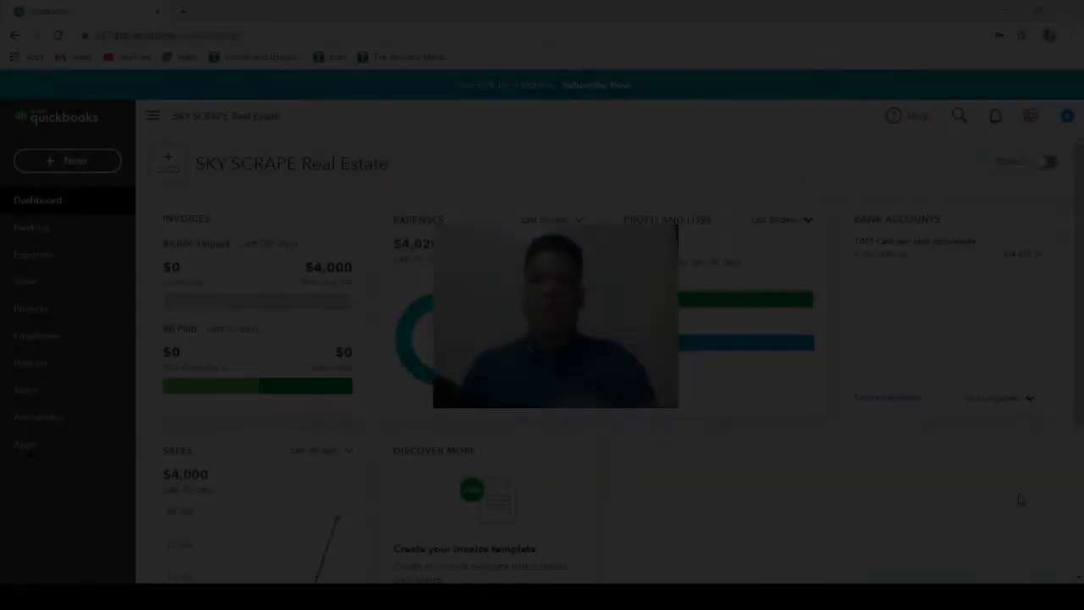